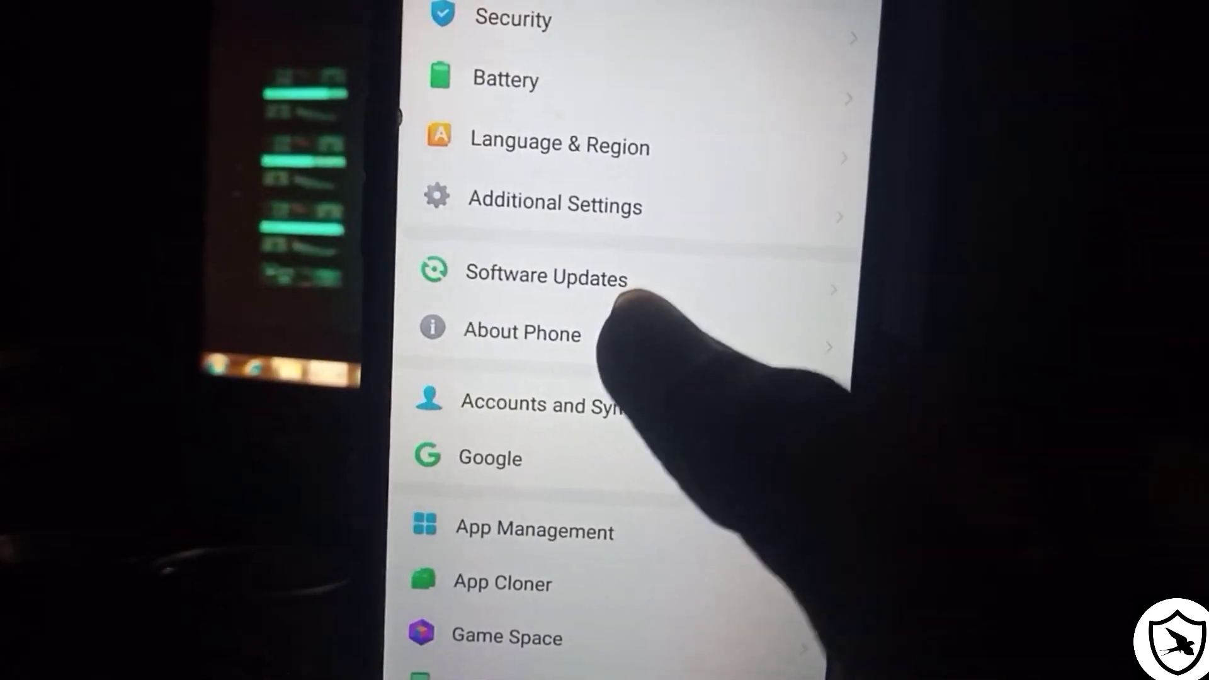
# Enter About Phone and unlock Developer Mode, then reach the Developer Options list
pyautogui.click(523, 332)
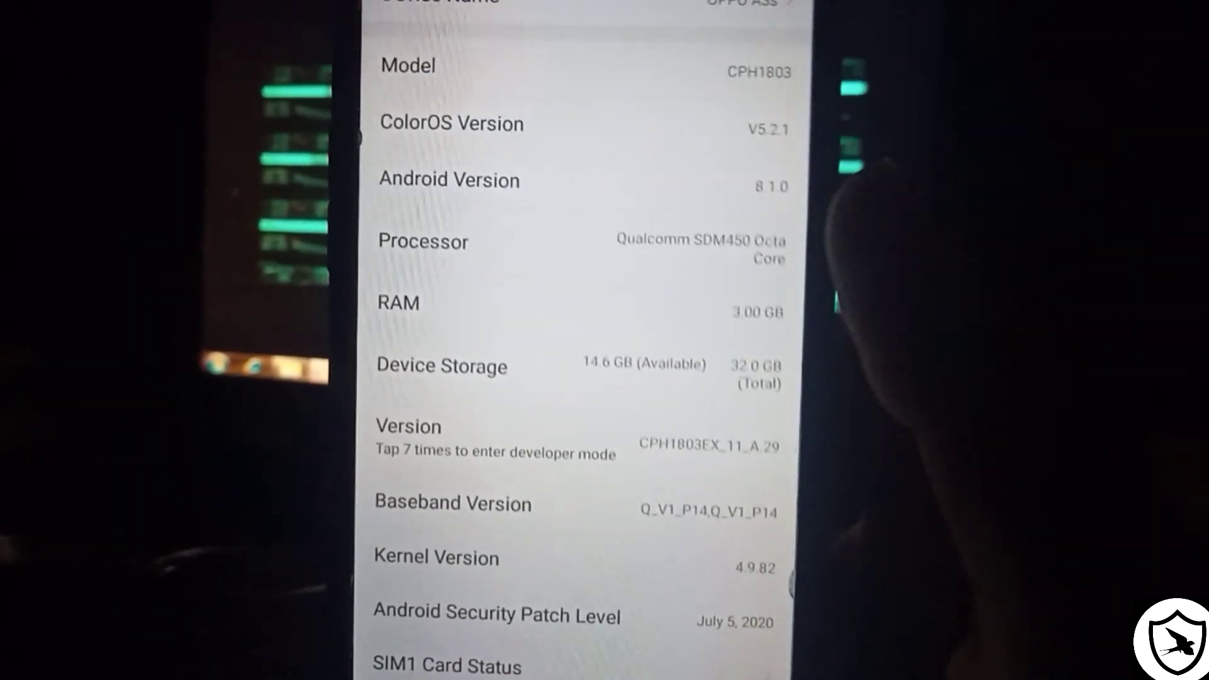
pyautogui.scroll(-3)
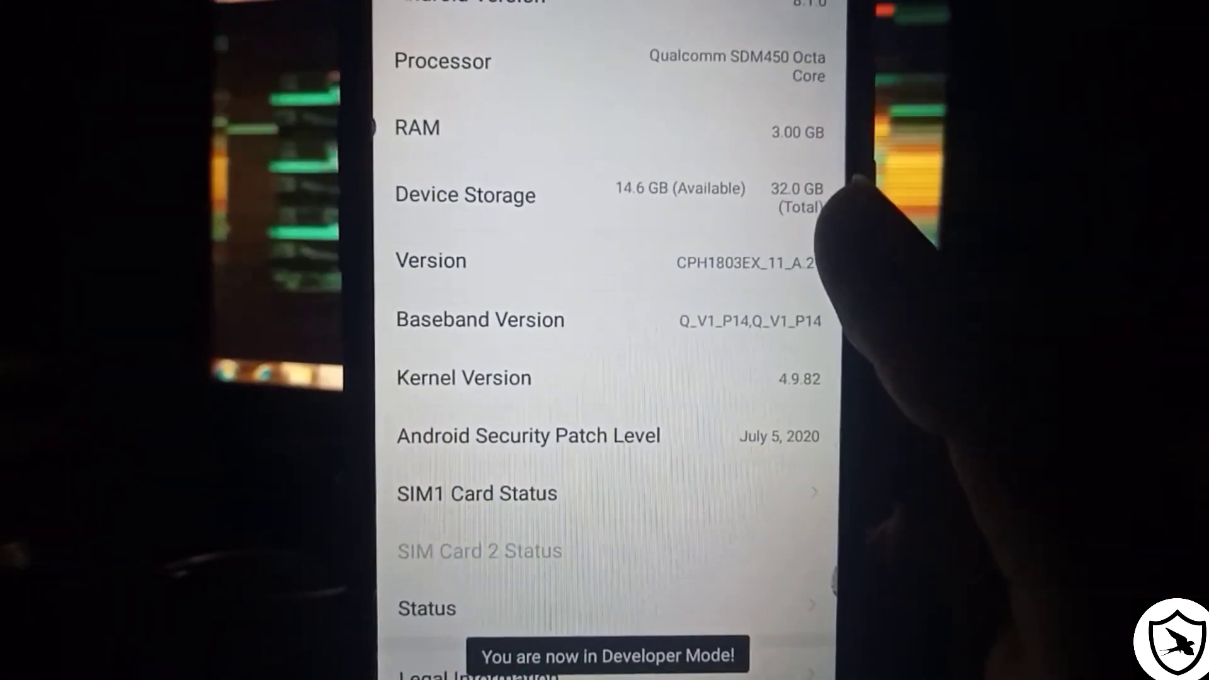
pyautogui.scroll(-3)
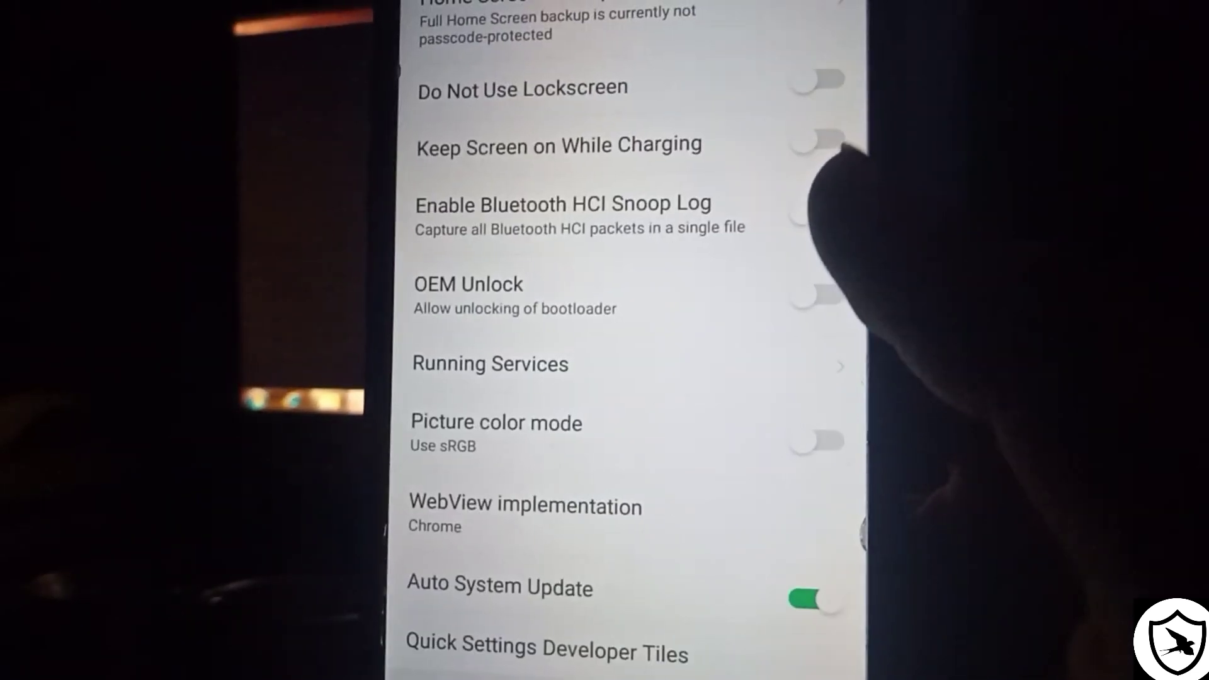
# Switch on Show Touches and Show Surface Updates so taps and screen updates flash
pyautogui.scroll(-3)
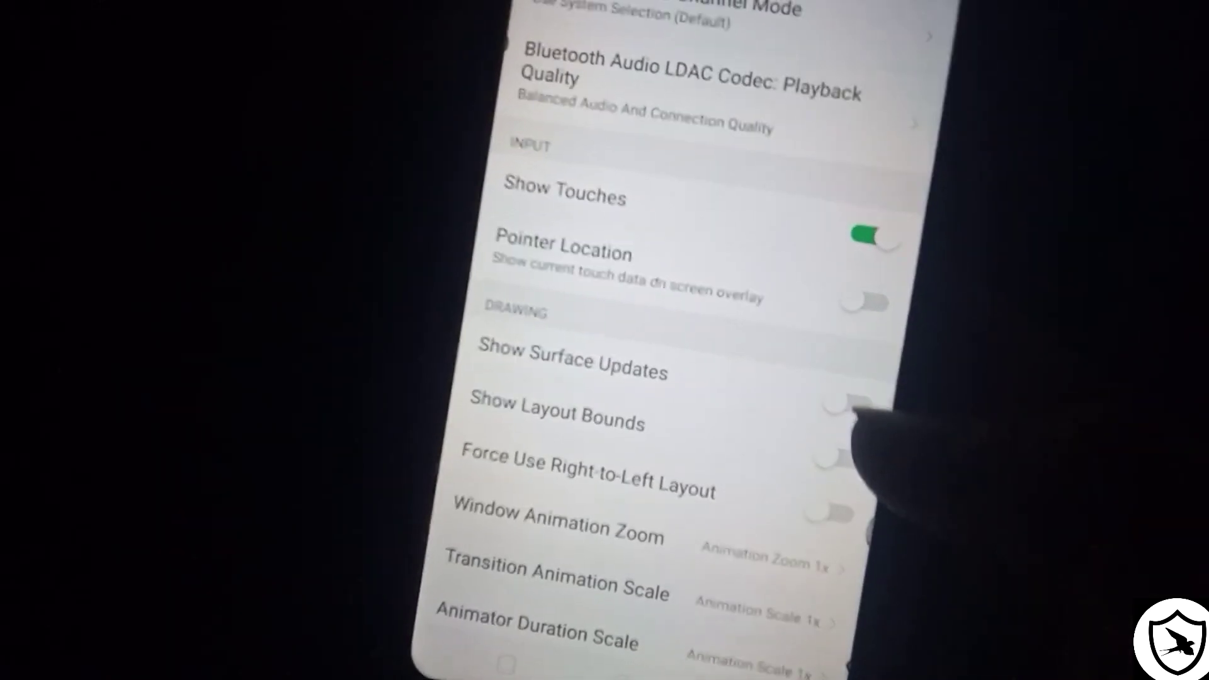
pyautogui.click(840, 410)
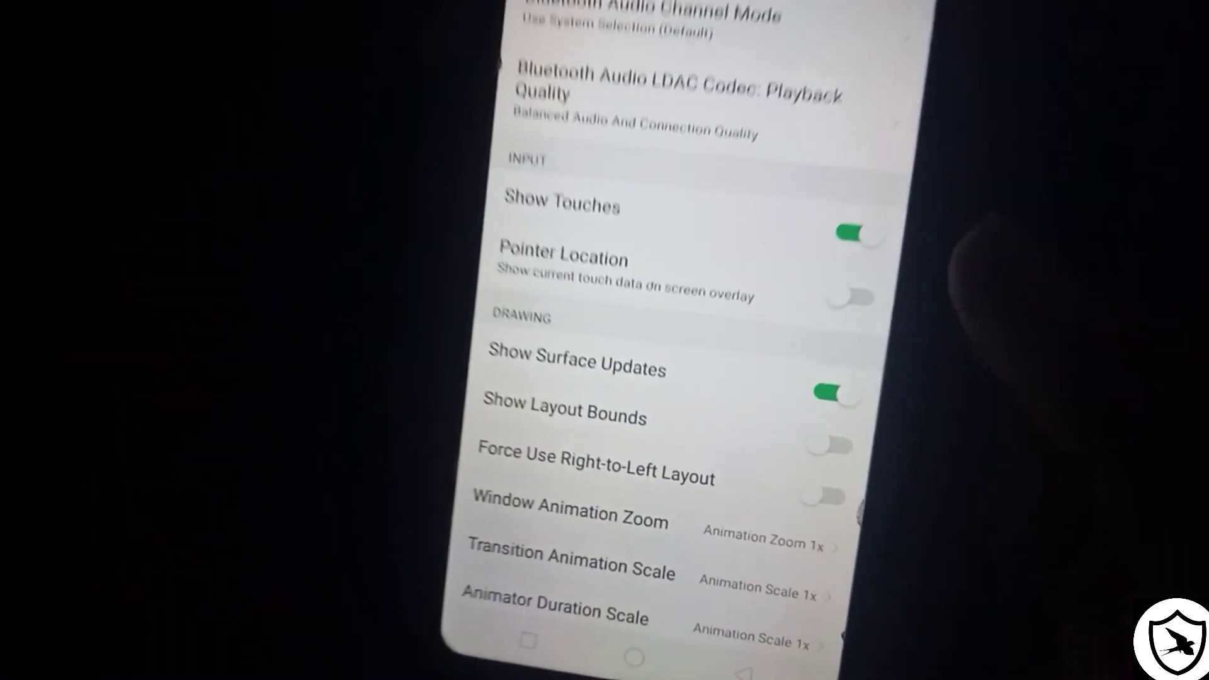
pyautogui.scroll(-3)
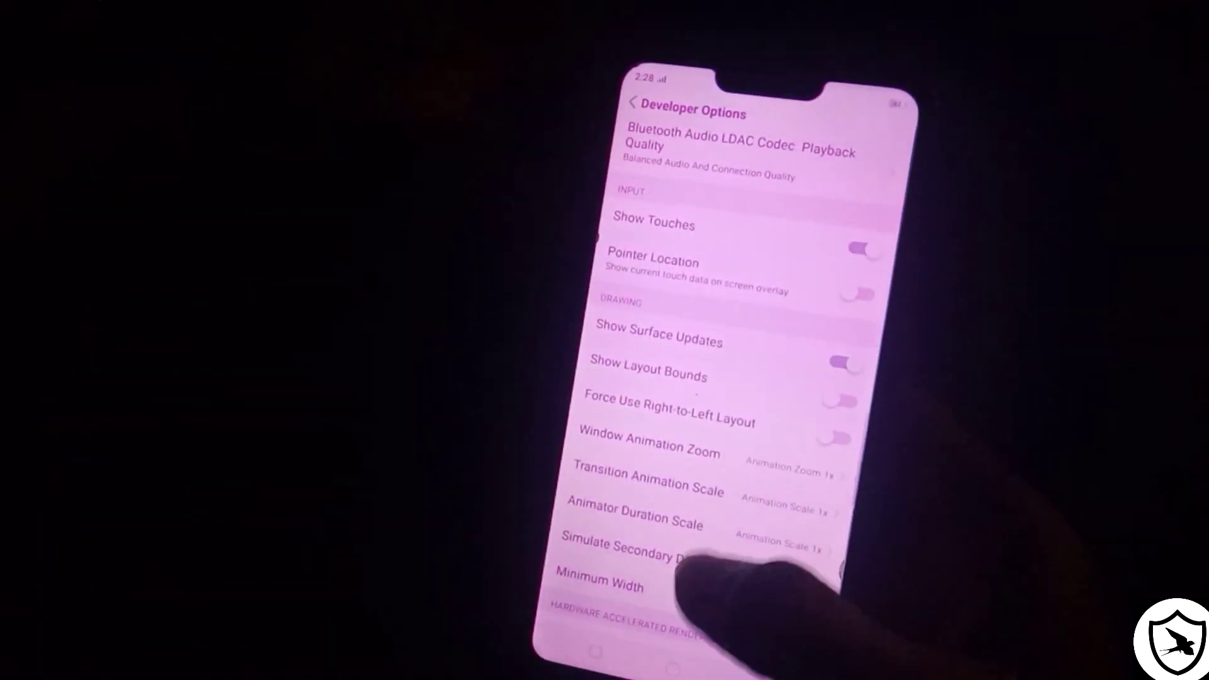
# Turn Show Surface Updates back off to stop the flashing
pyautogui.scroll(3)
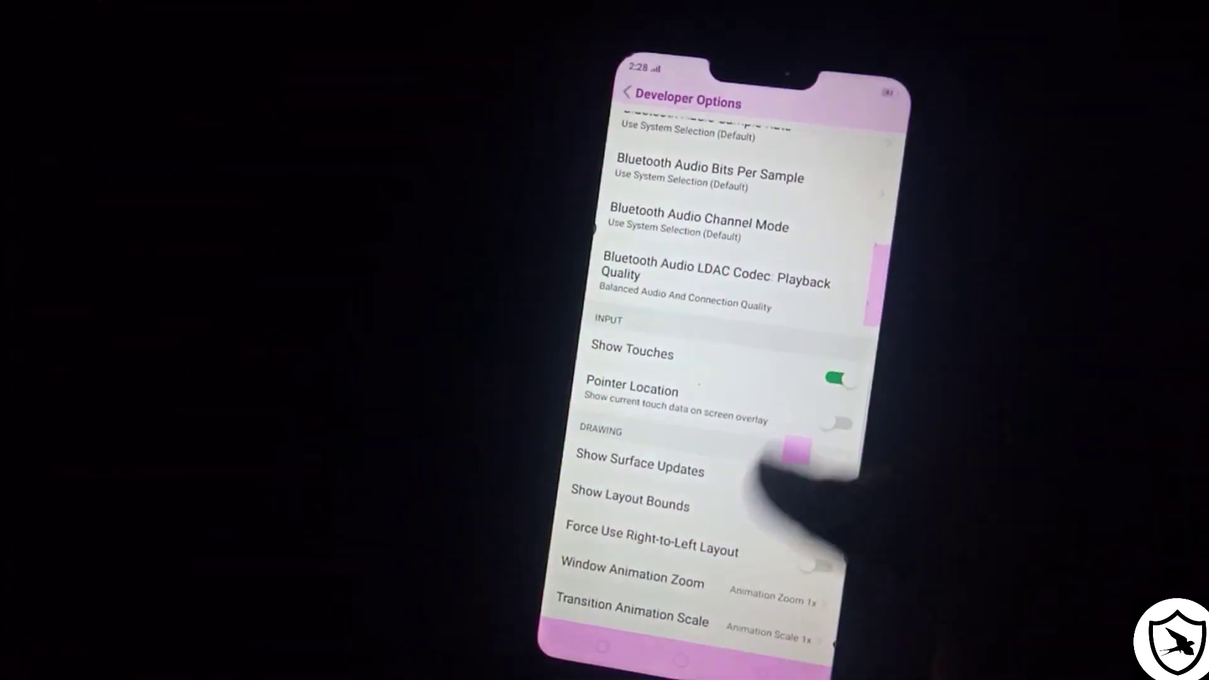
pyautogui.scroll(3)
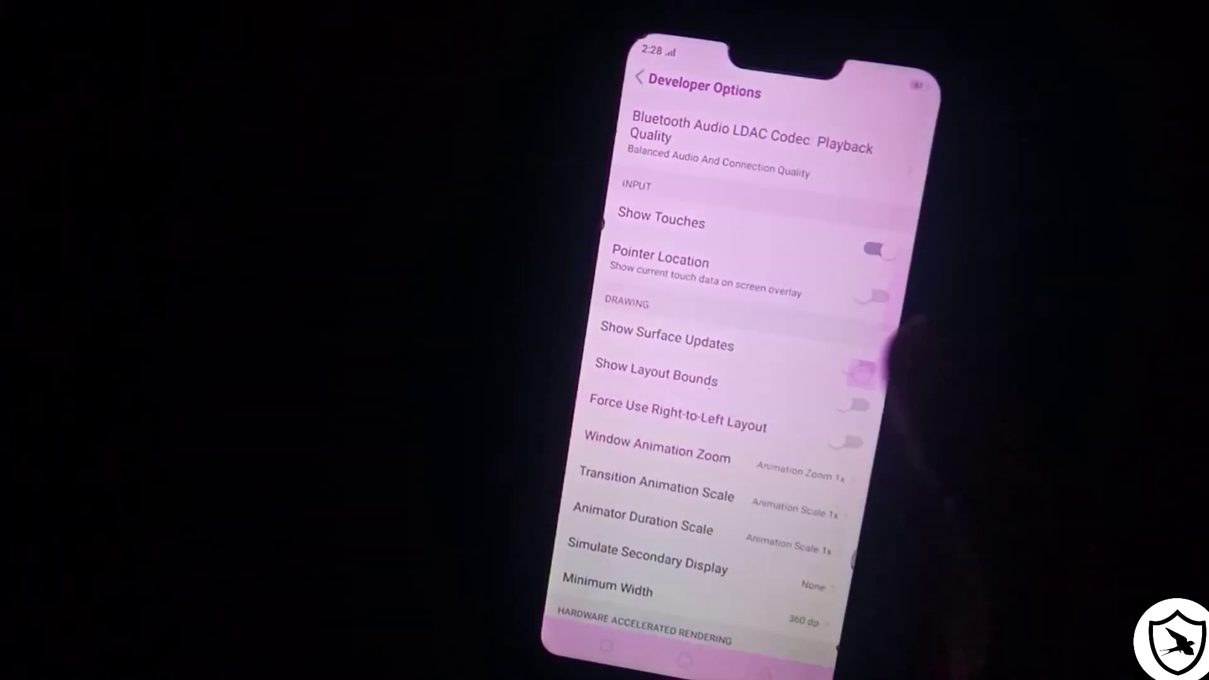
pyautogui.click(883, 253)
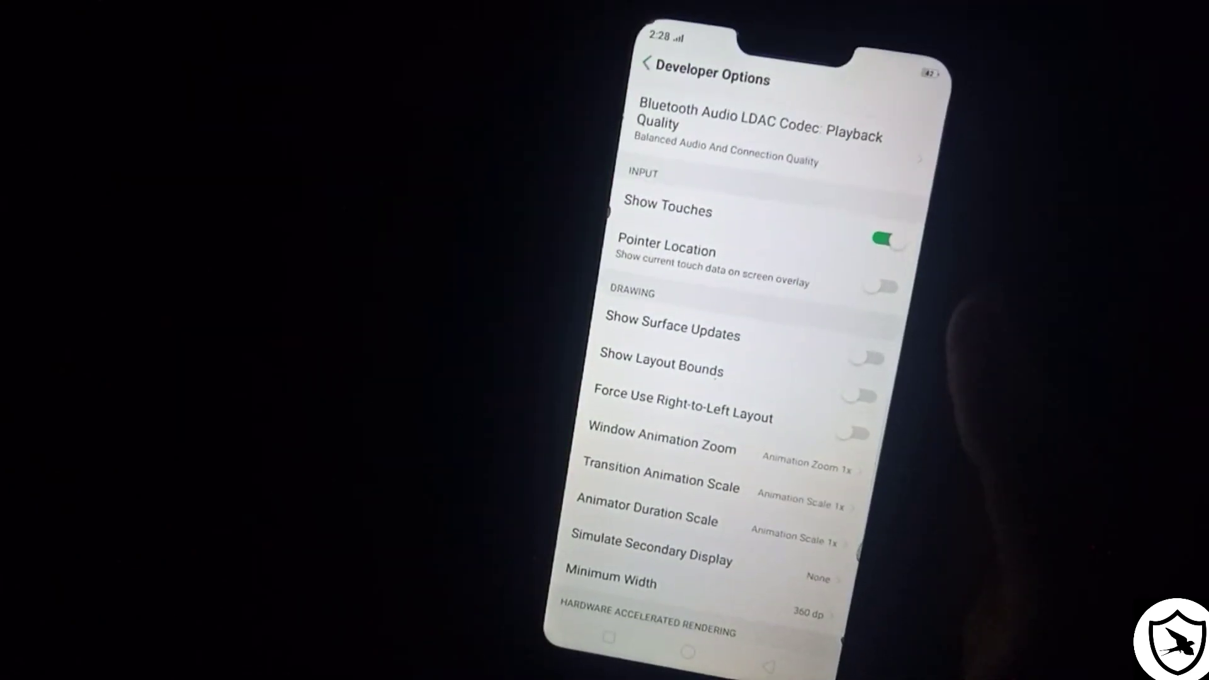
# Enable Don't Keep Activities under APPS, then return to the home screen
pyautogui.scroll(-3)
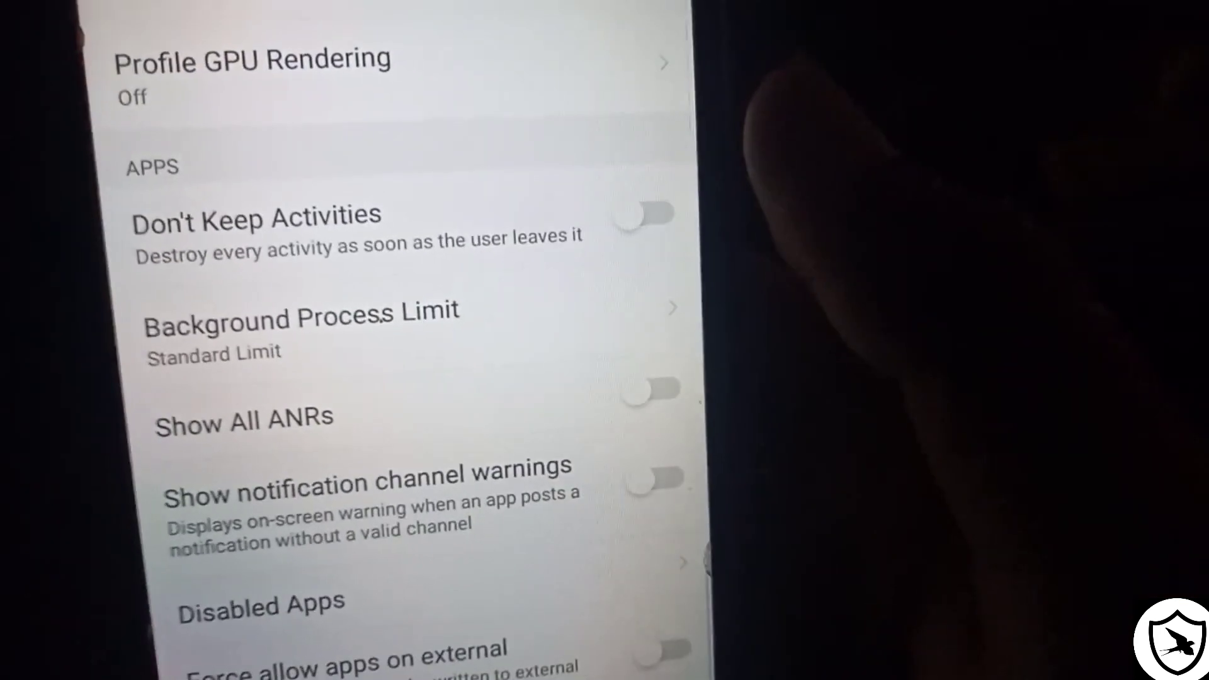
pyautogui.click(646, 214)
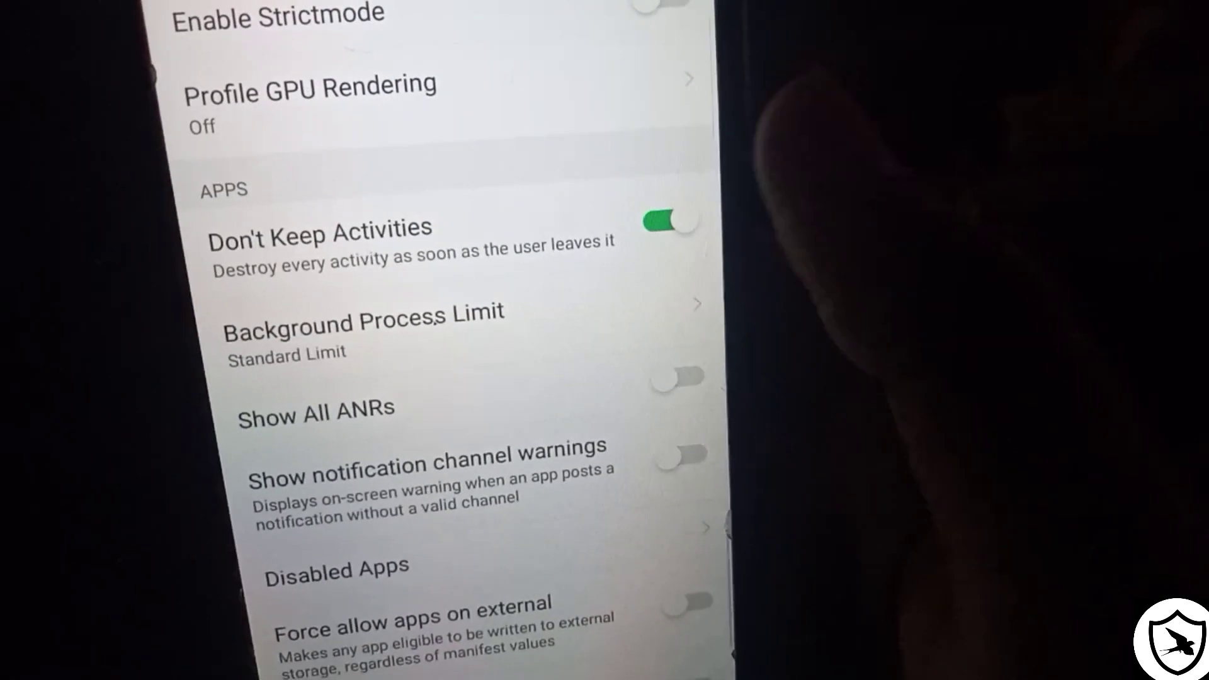
pyautogui.click(668, 222)
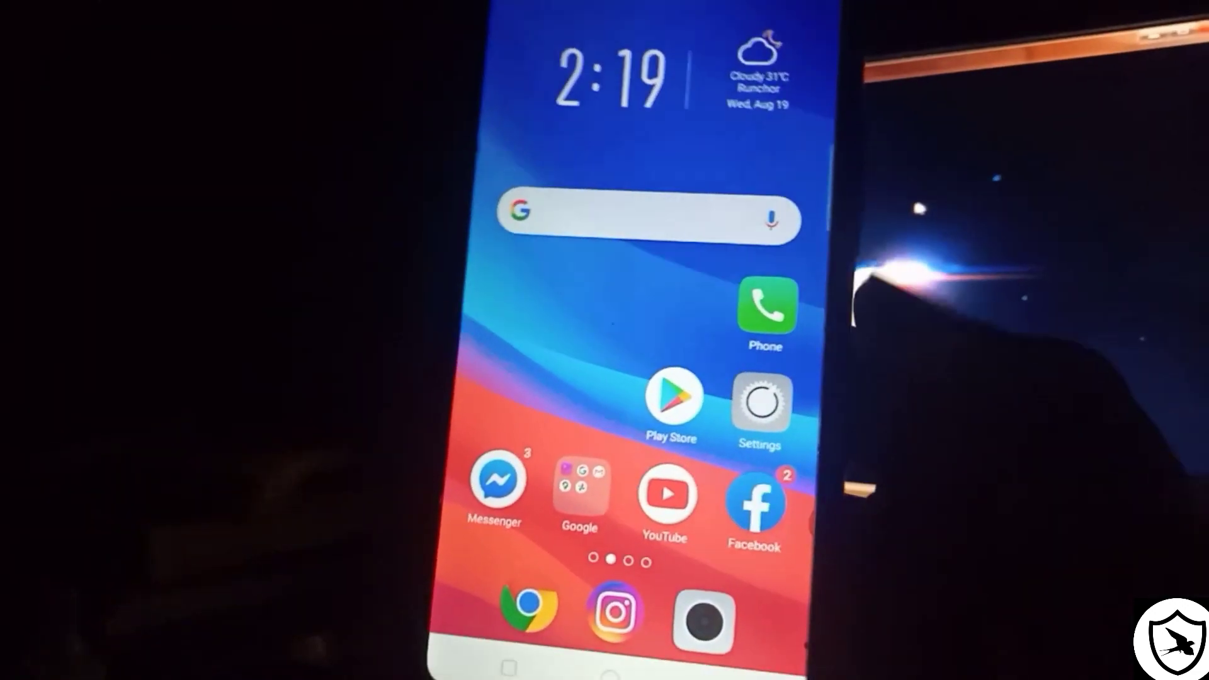
# Try Facebook briefly, then return to the Developer Options list
pyautogui.click(754, 505)
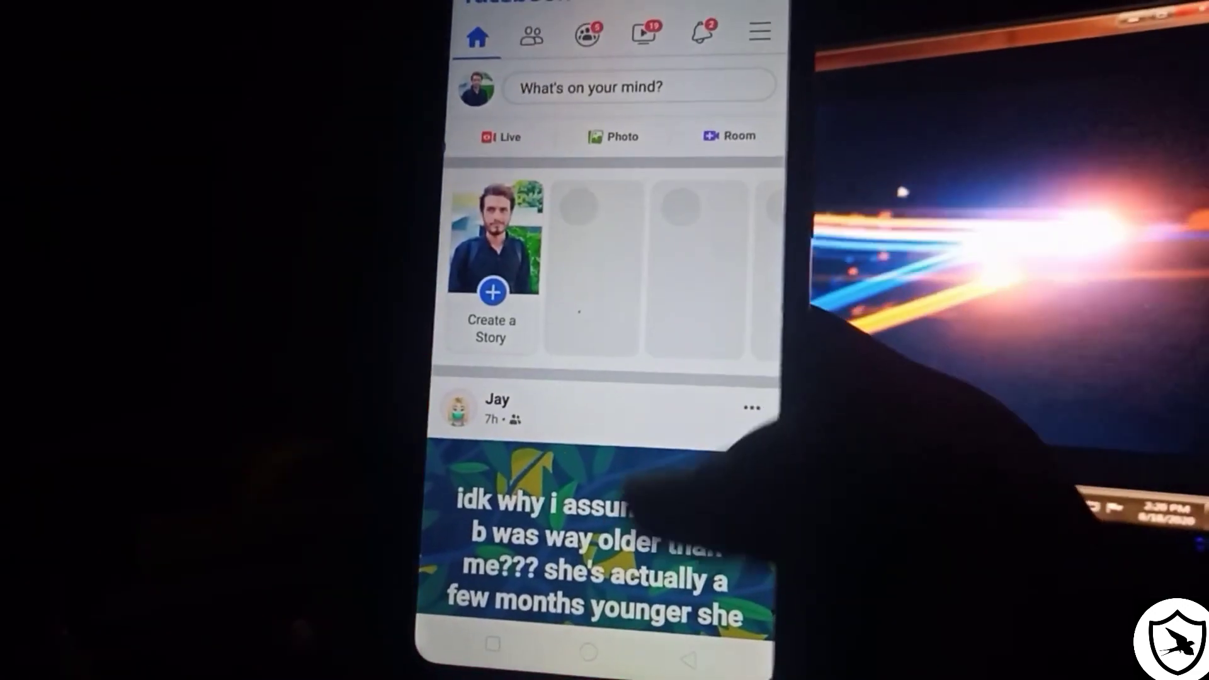
pyautogui.scroll(-3)
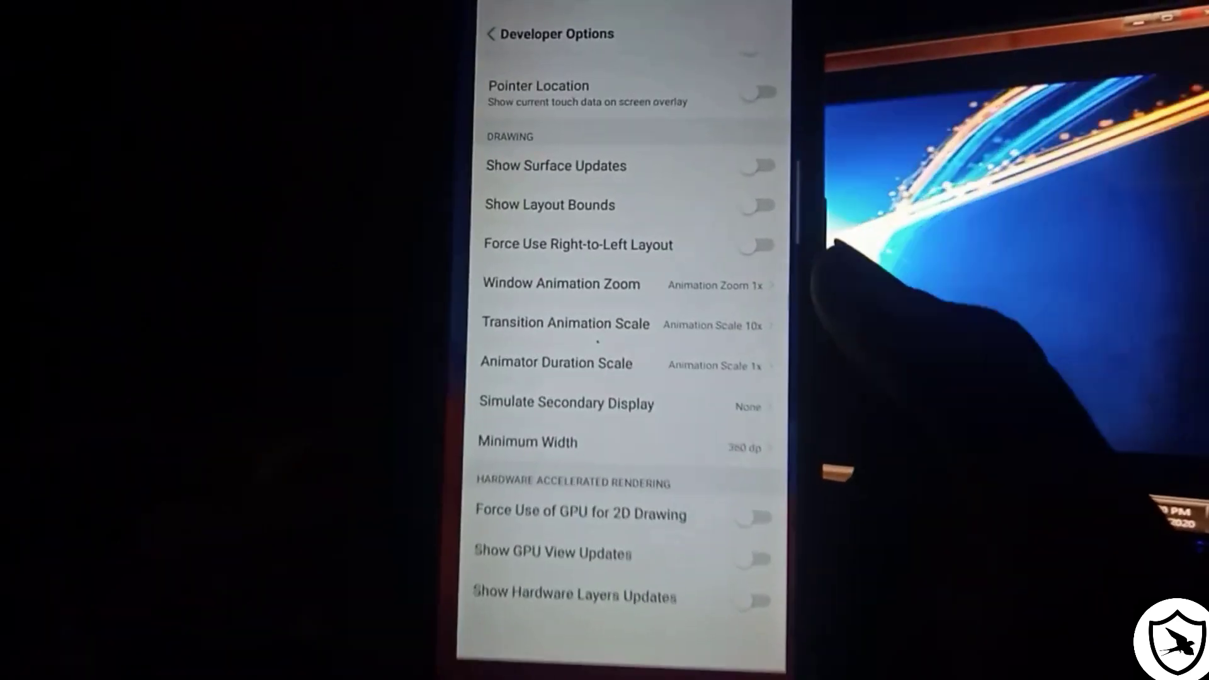
pyautogui.click(493, 32)
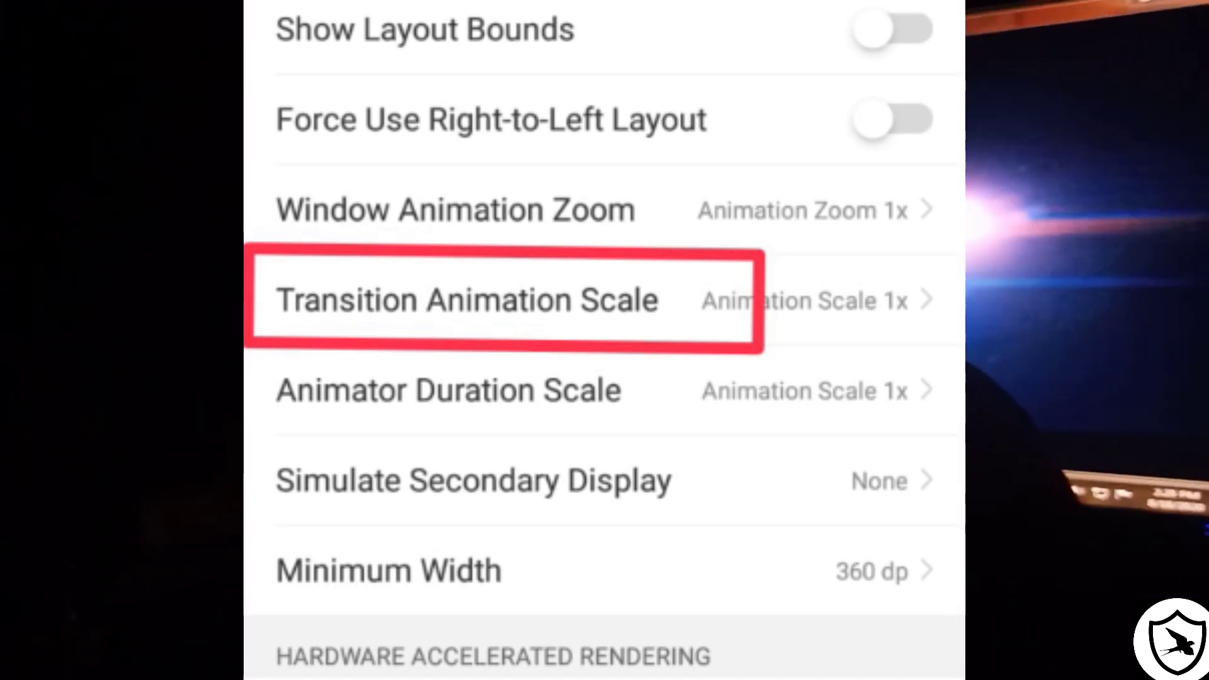
# Set Transition Animation Scale to Animation Scale 10x
pyautogui.click(464, 300)
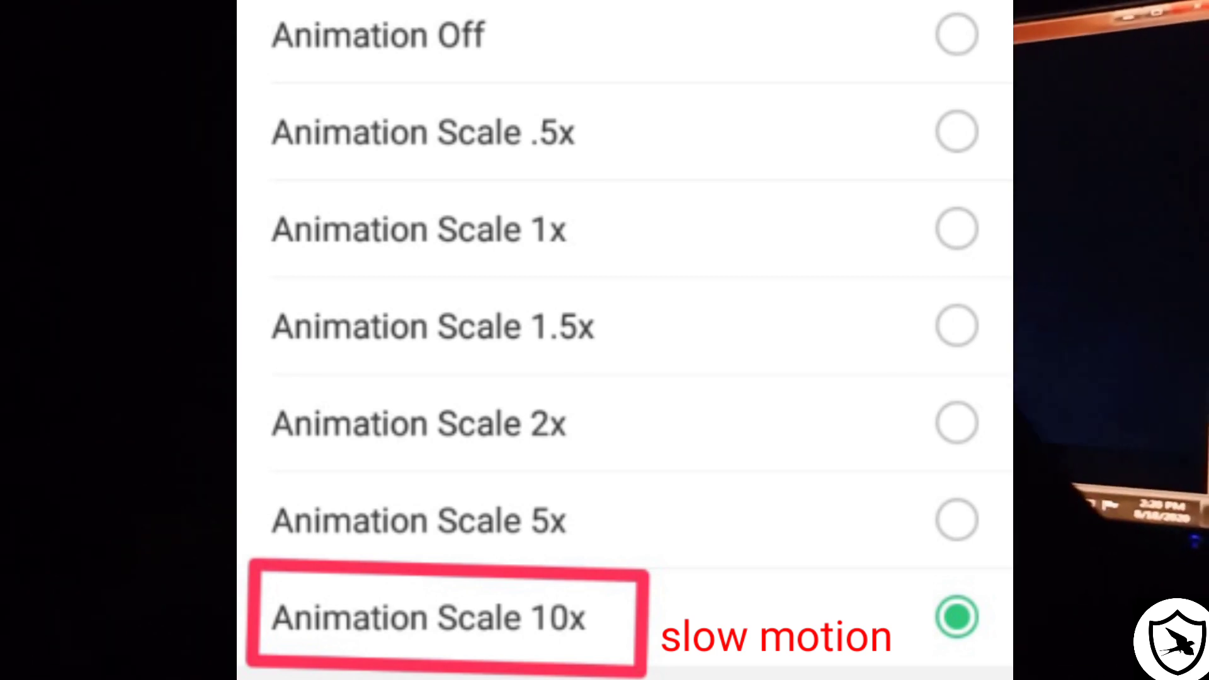
pyautogui.click(955, 228)
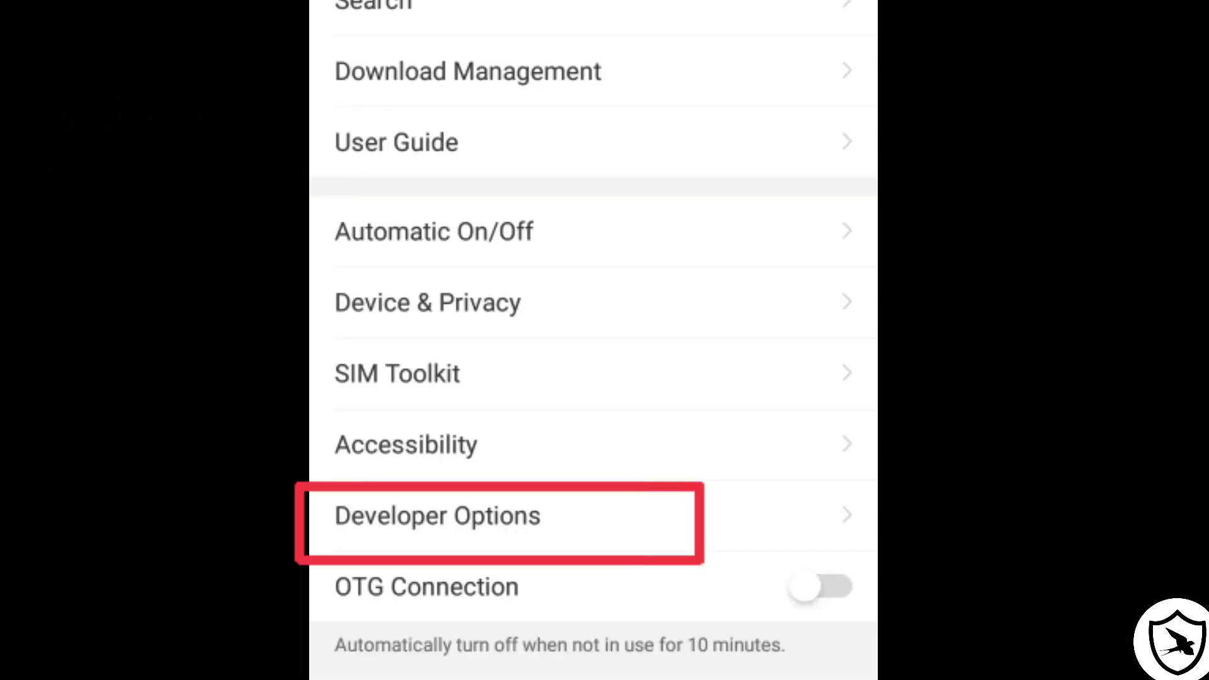
# Enable a Debug Non-rectangular Clip Operations highlight mode and view its effect in Facebook
pyautogui.click(437, 515)
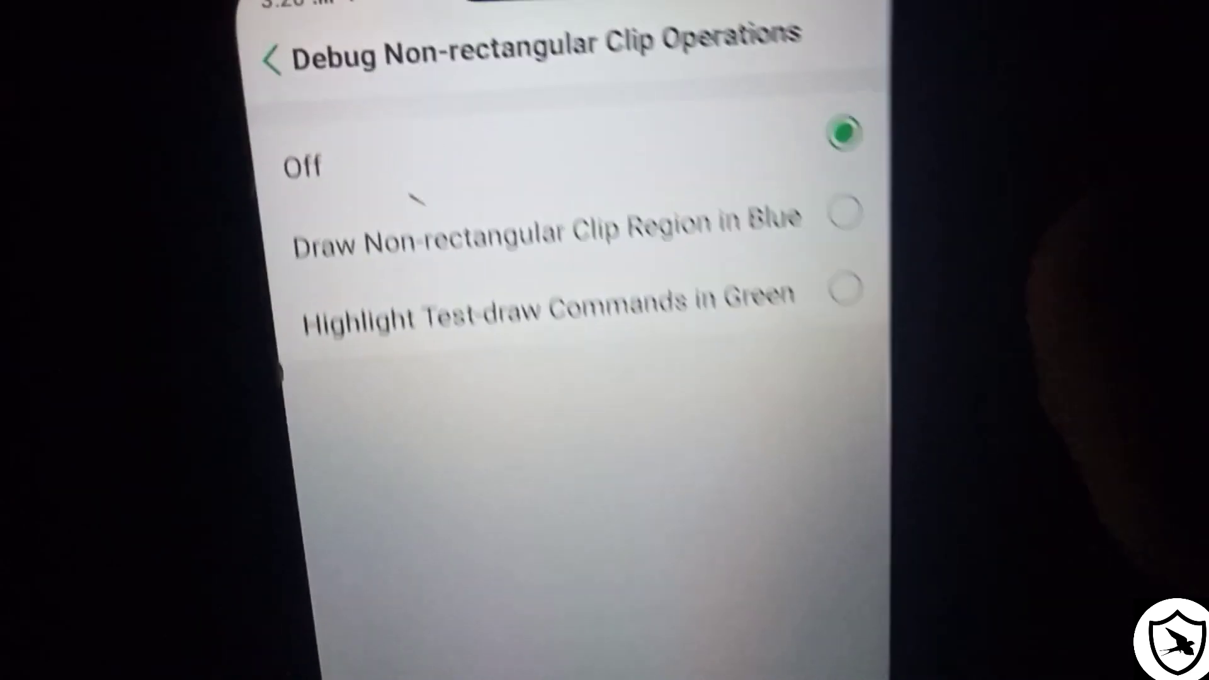
pyautogui.click(271, 61)
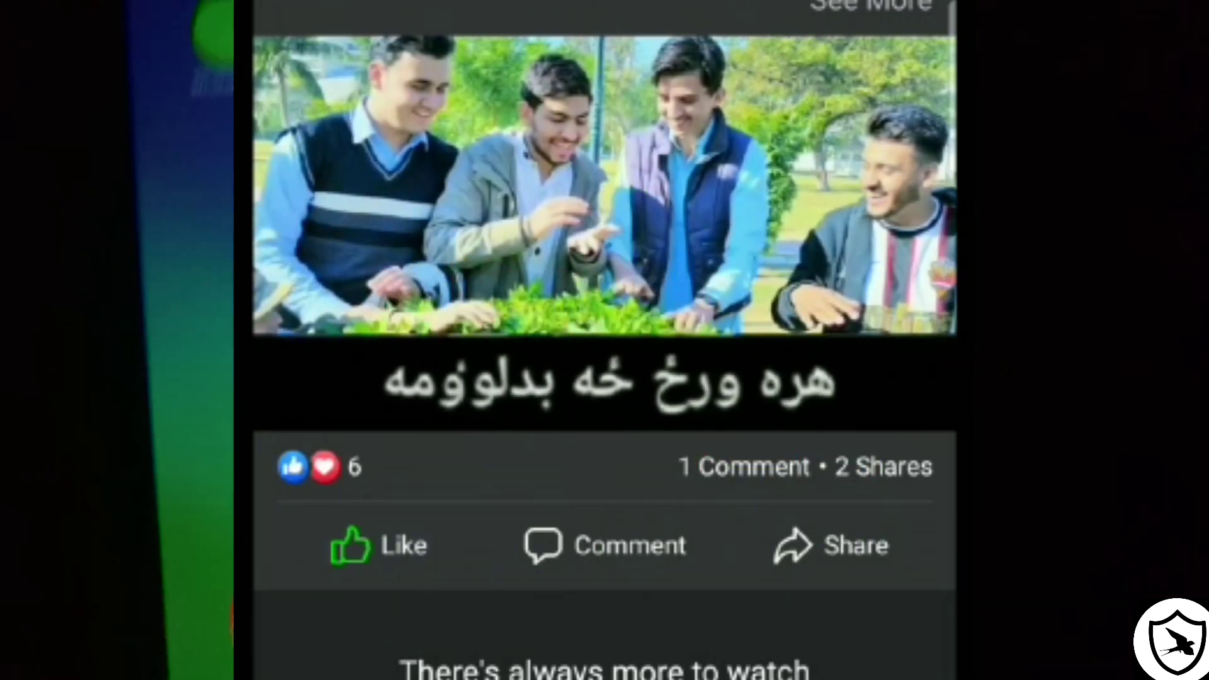
pyautogui.click(378, 545)
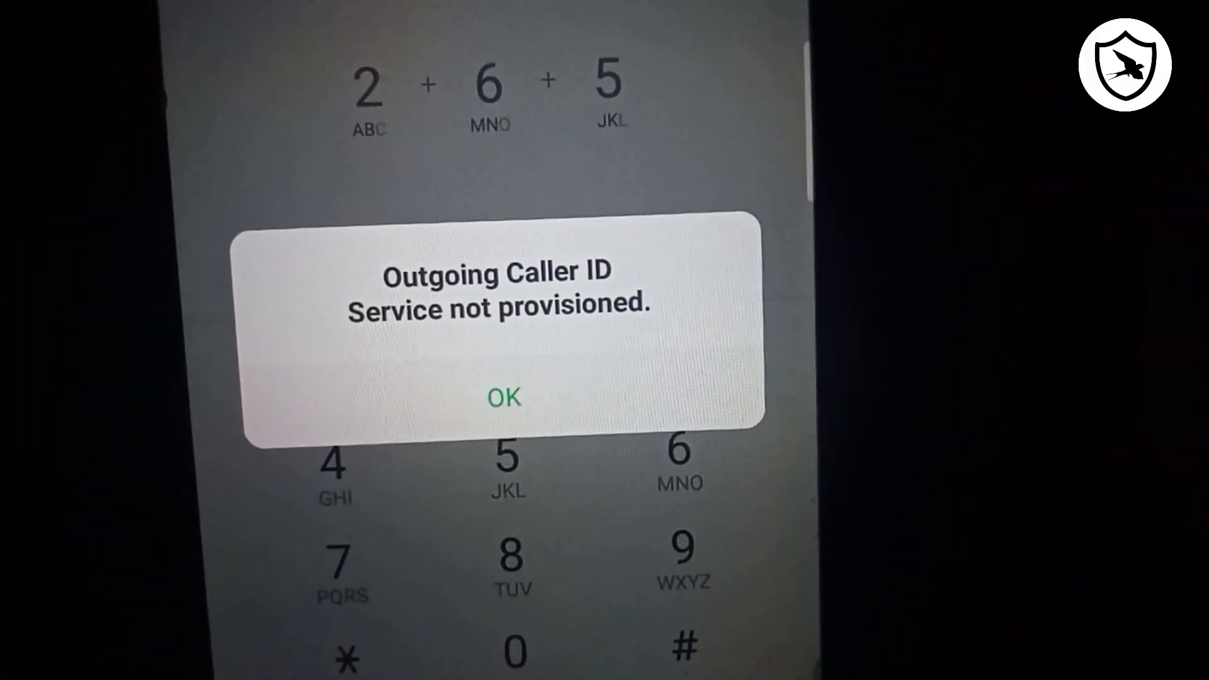
# Dismiss the Outgoing Caller ID 'Service not provisioned' notice with OK
pyautogui.click(503, 396)
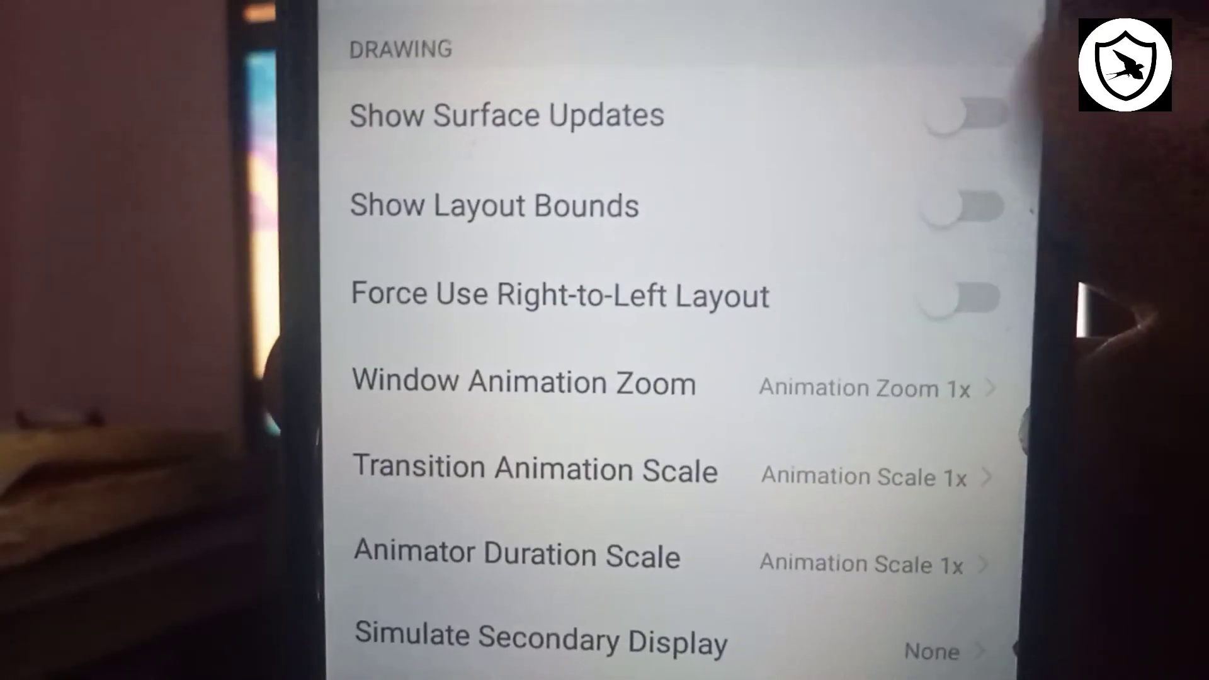
# Enable Force Use Right-to-Left Layout, mirroring the settings interface
pyautogui.click(967, 295)
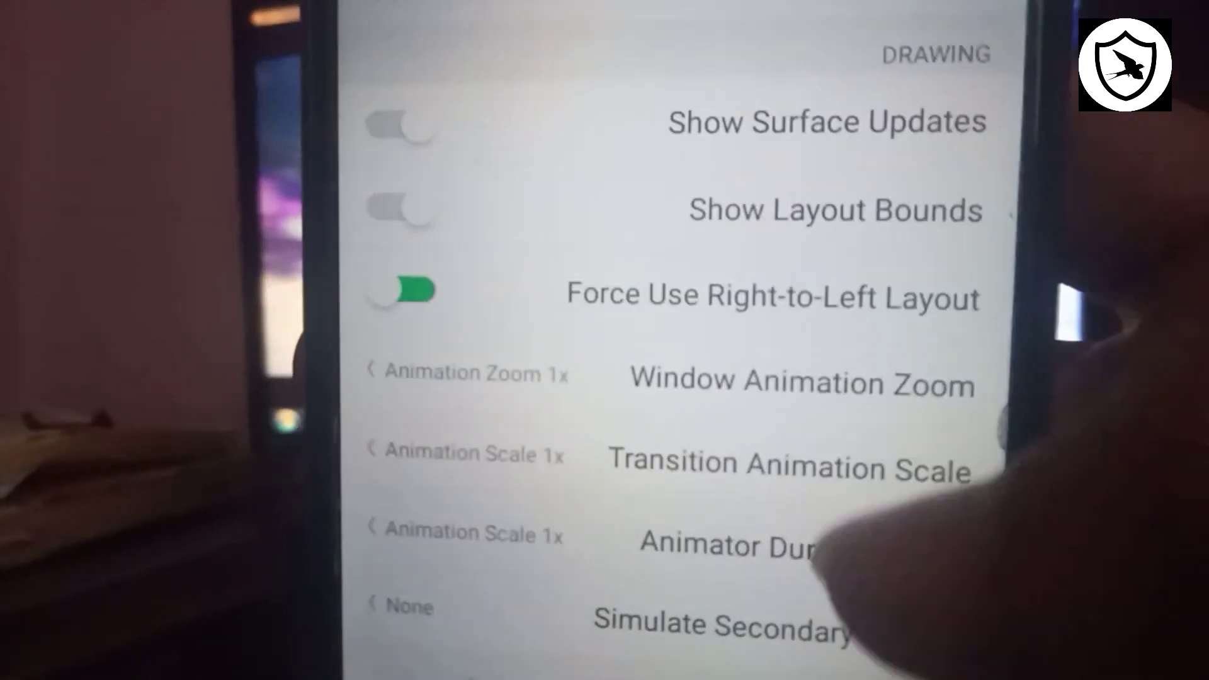
pyautogui.scroll(3)
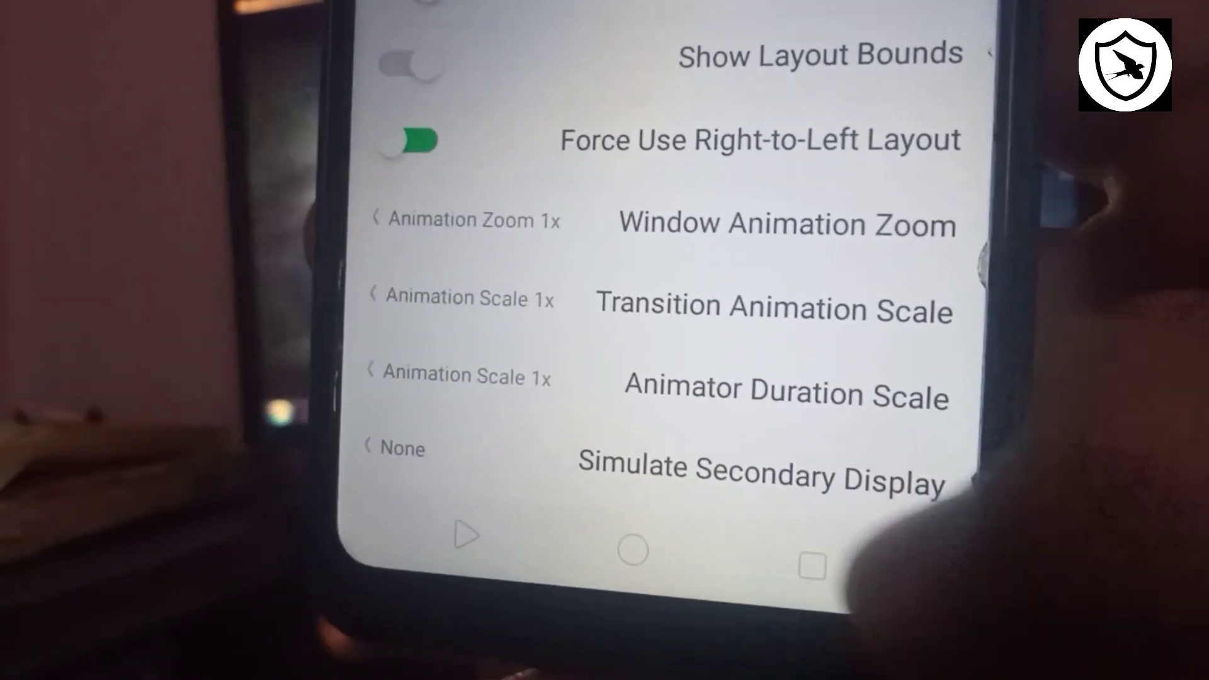